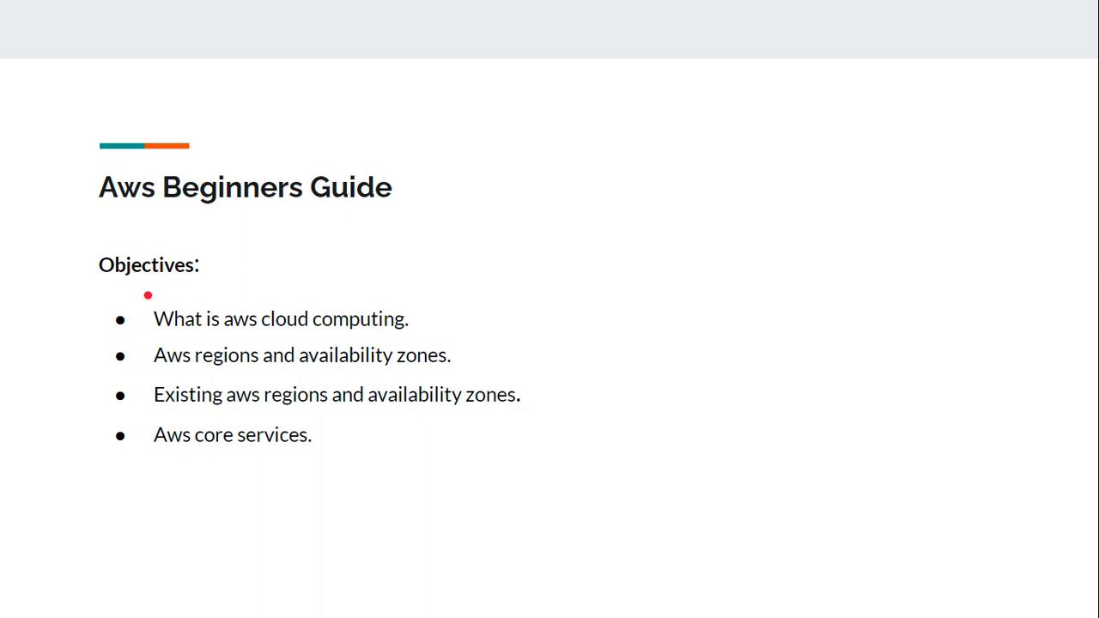
Highlight the Objectives text, then advance to the cloud computing slide.
left_click_drag(154, 331, 322, 331)
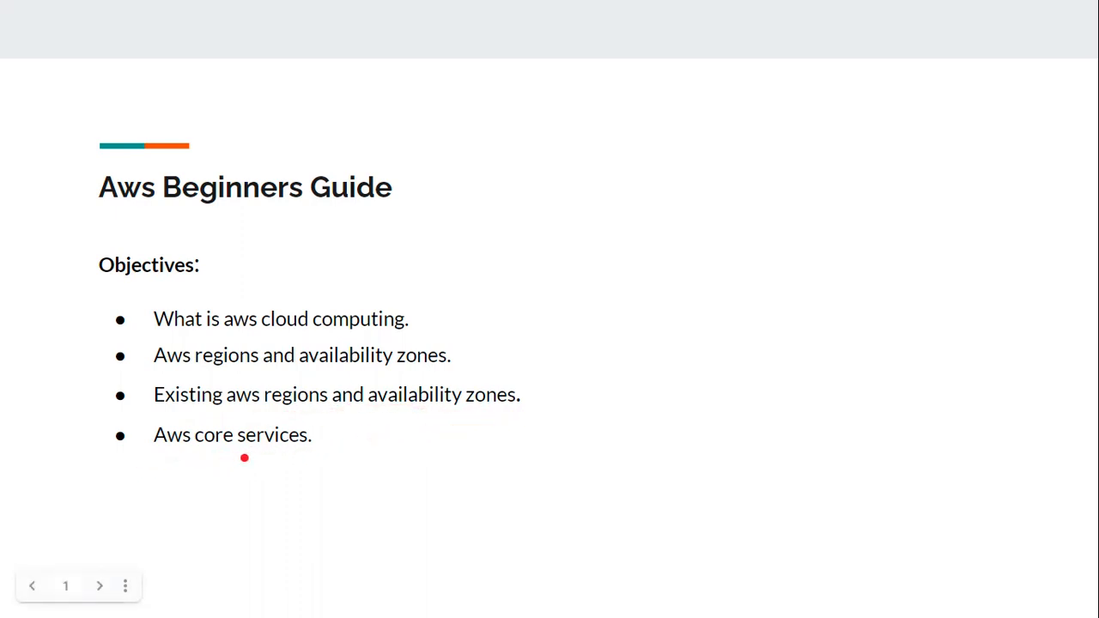
left_click(99, 585)
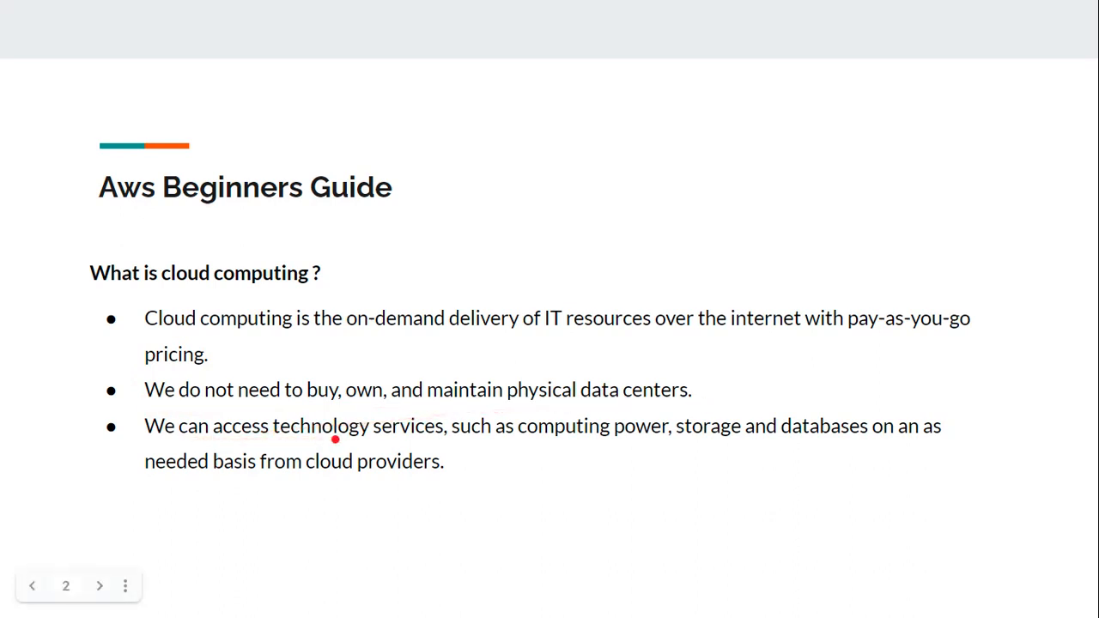
mouse_move(553, 444)
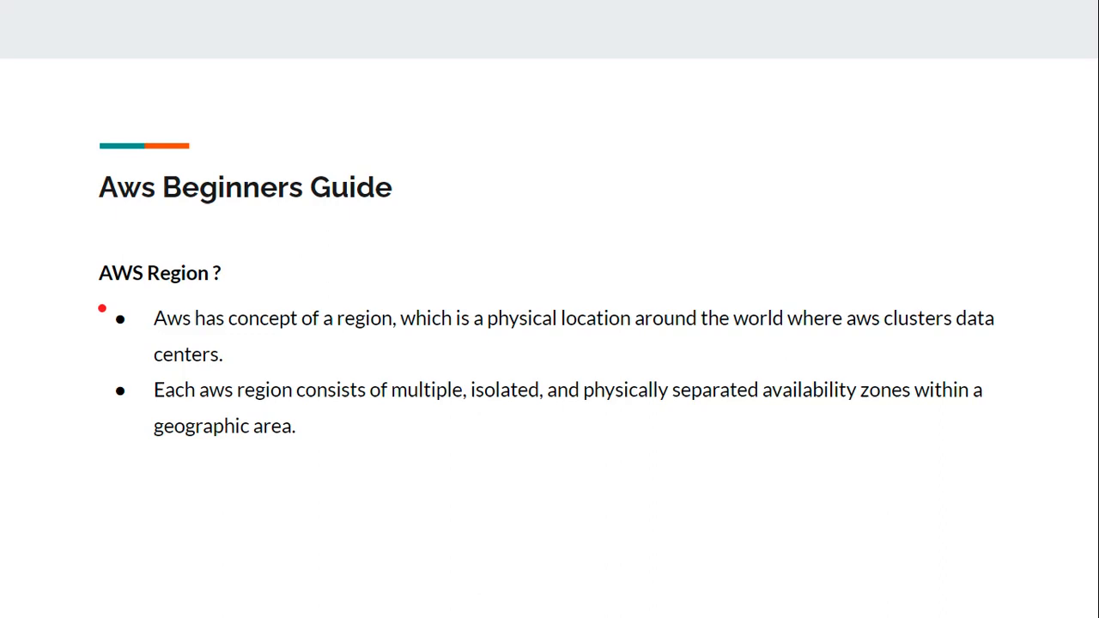
Highlight the AWS Region text, then advance to the Availability Zone slide.
left_click_drag(153, 330, 258, 347)
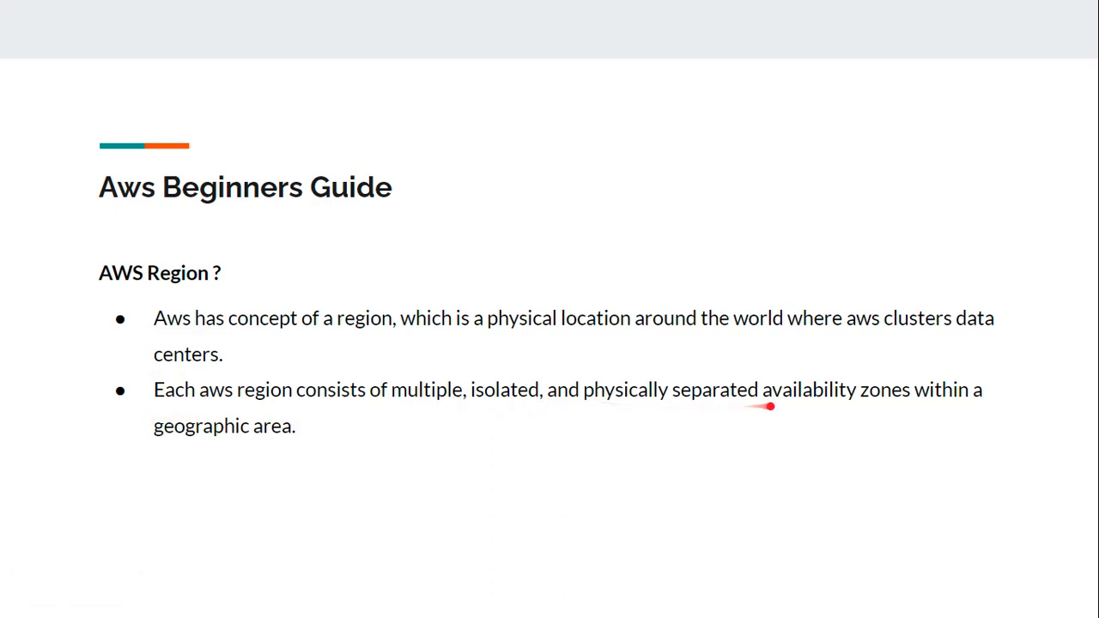
mouse_move(972, 409)
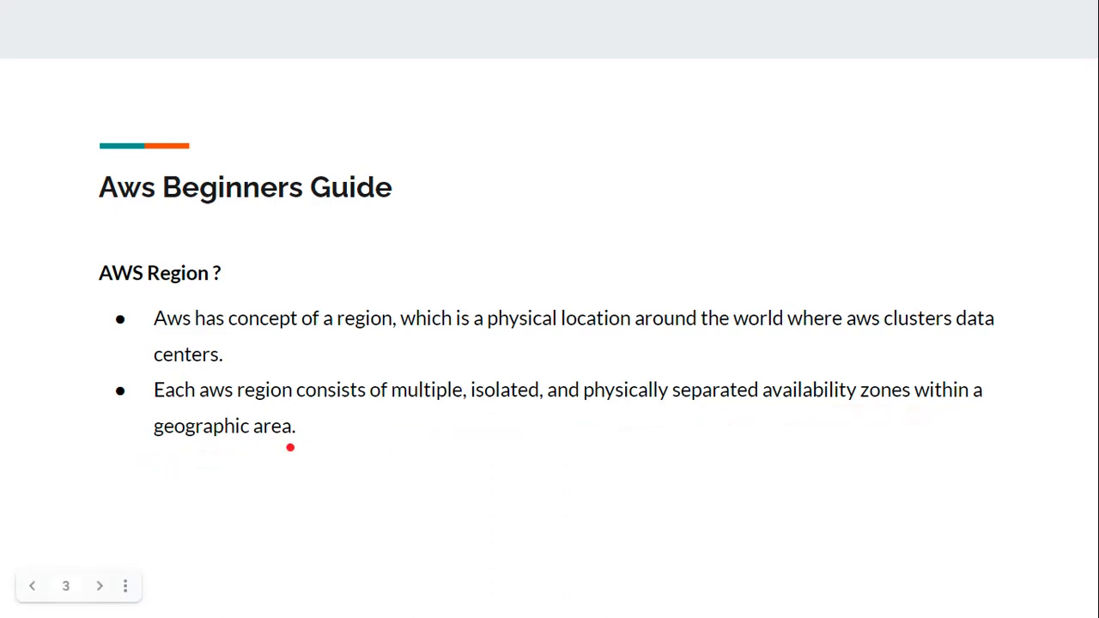
left_click(100, 585)
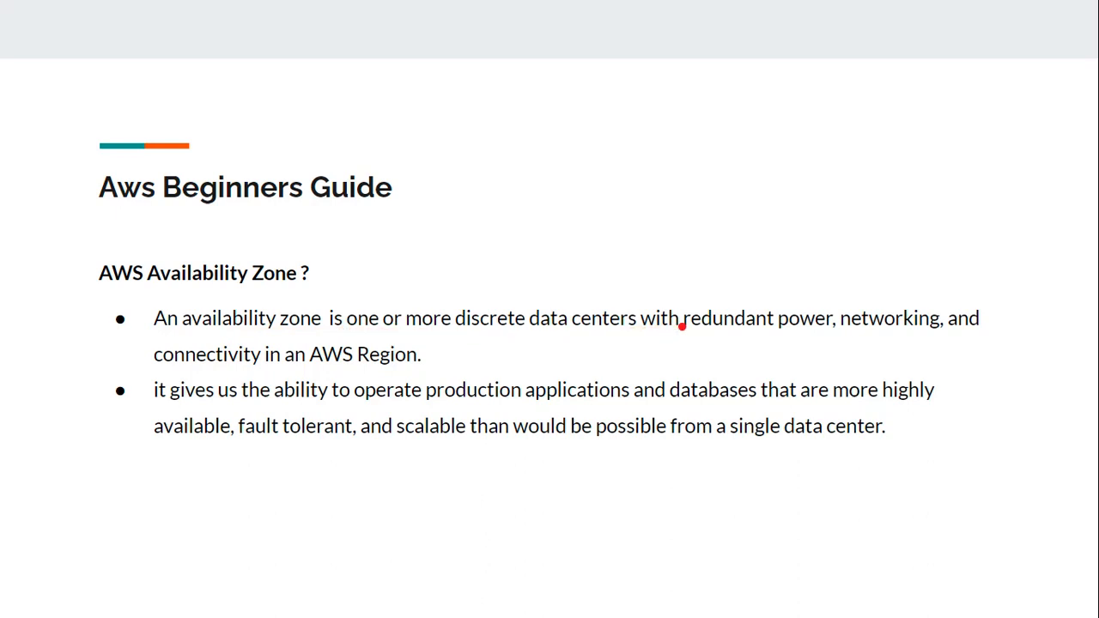
mouse_move(908, 334)
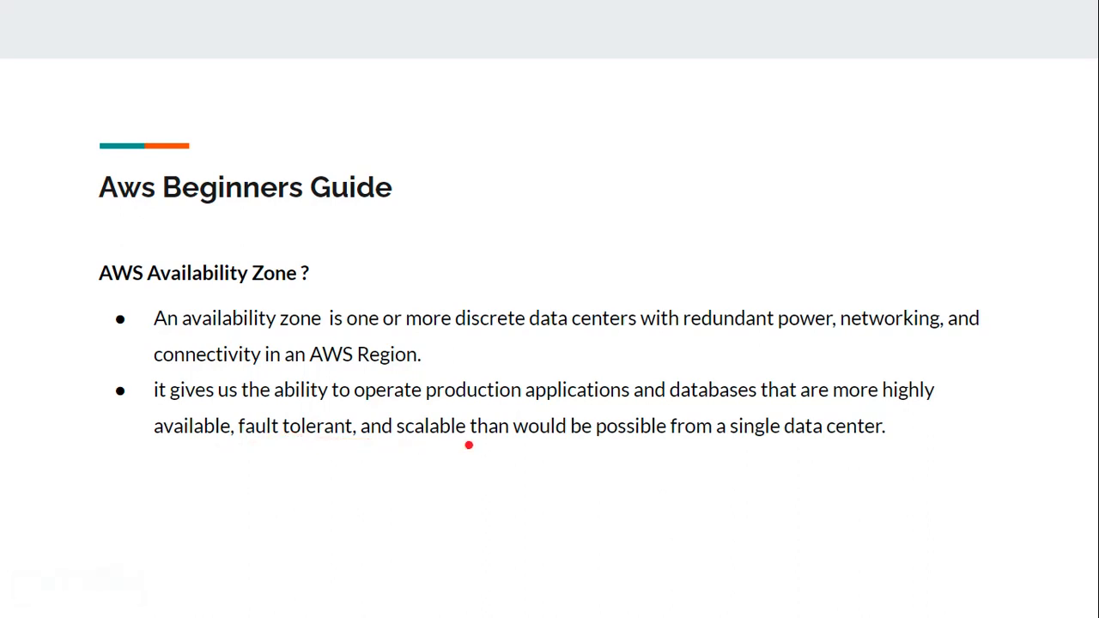
Highlight text on the AWS Availability Zone slide while presenting it.
left_click_drag(468, 445, 743, 449)
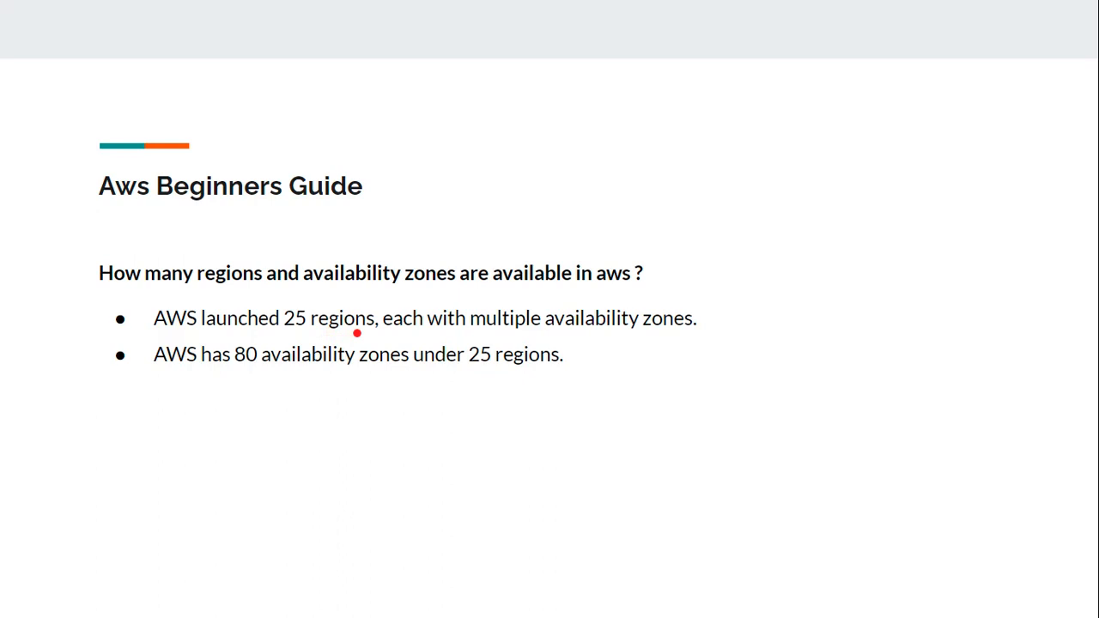
mouse_move(664, 336)
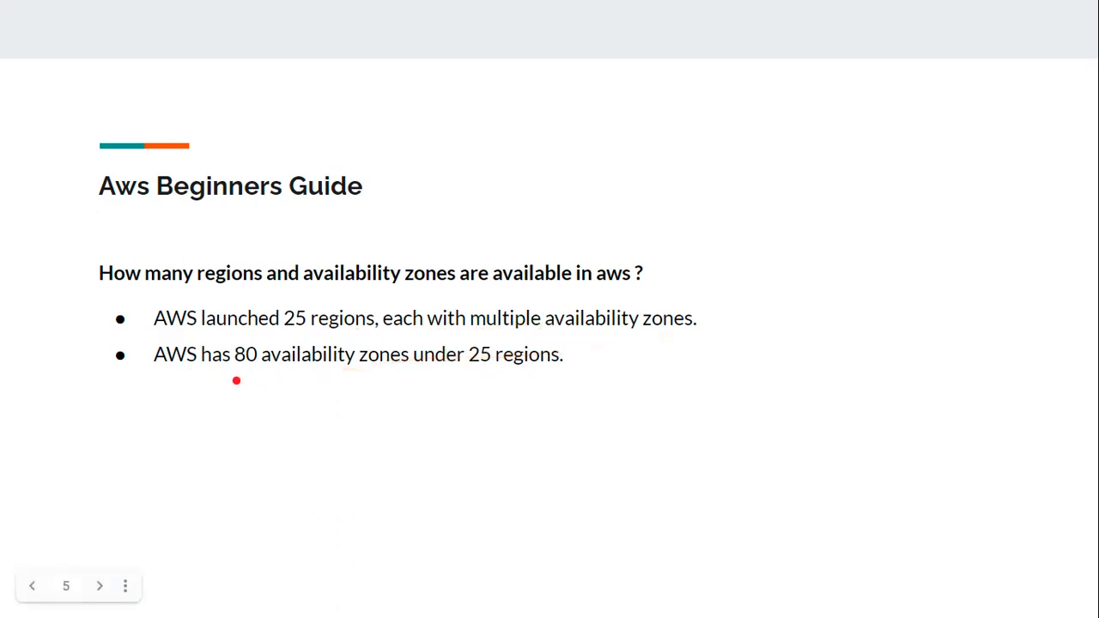
mouse_move(420, 375)
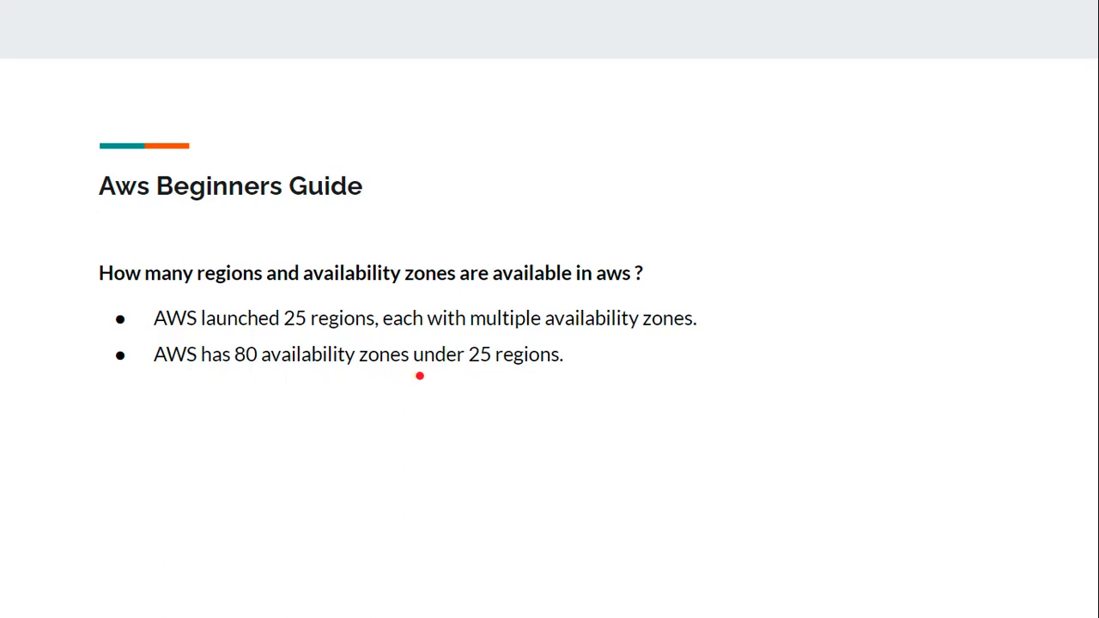
mouse_move(542, 374)
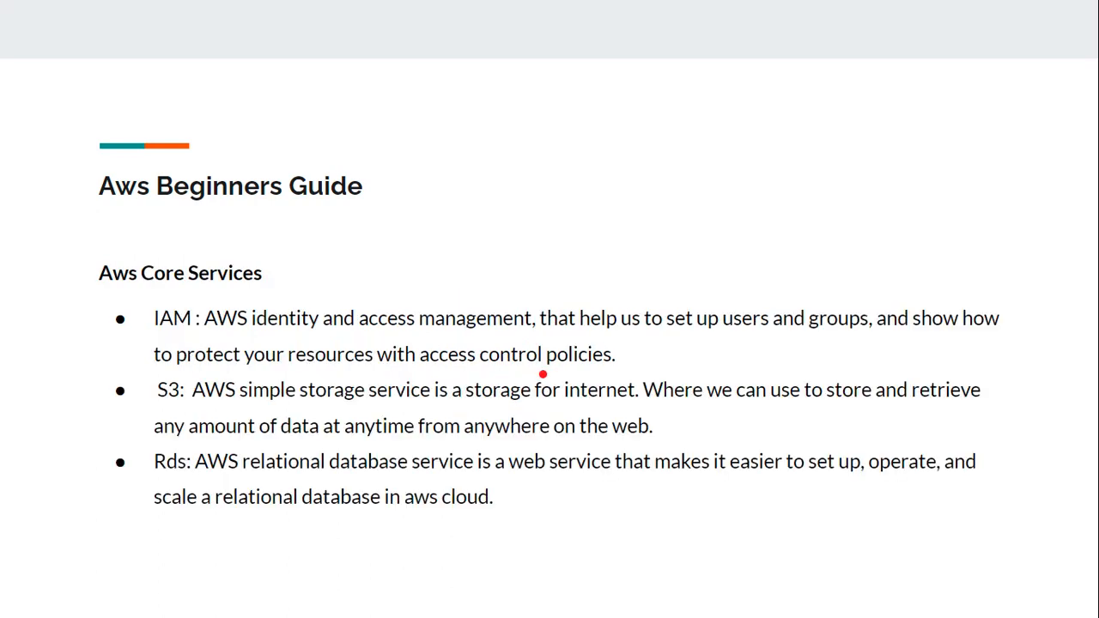
mouse_move(116, 290)
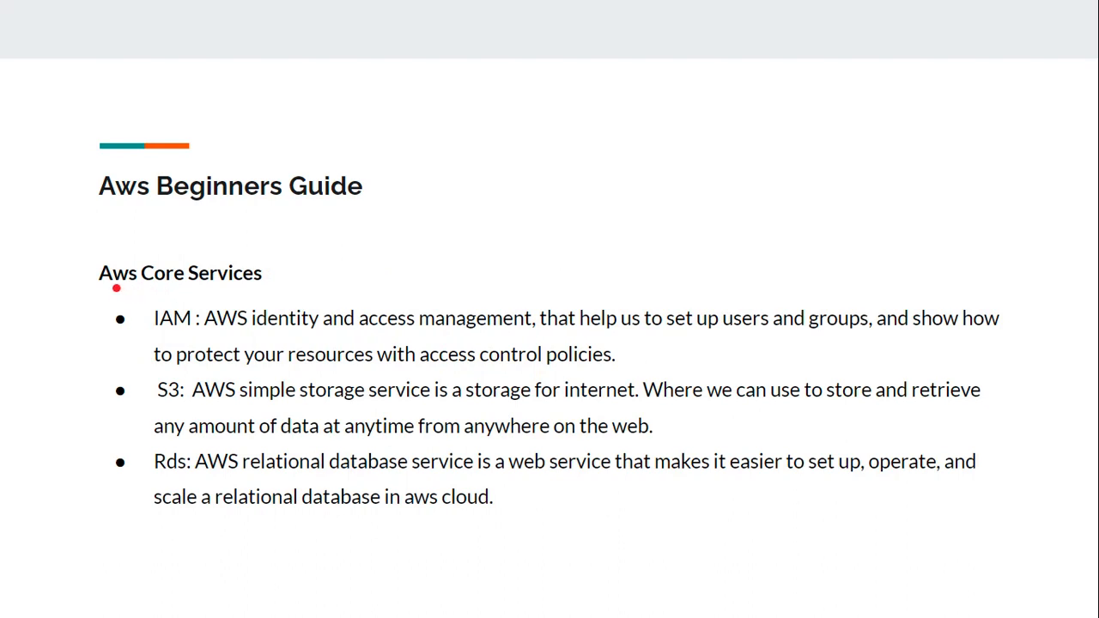
mouse_move(245, 289)
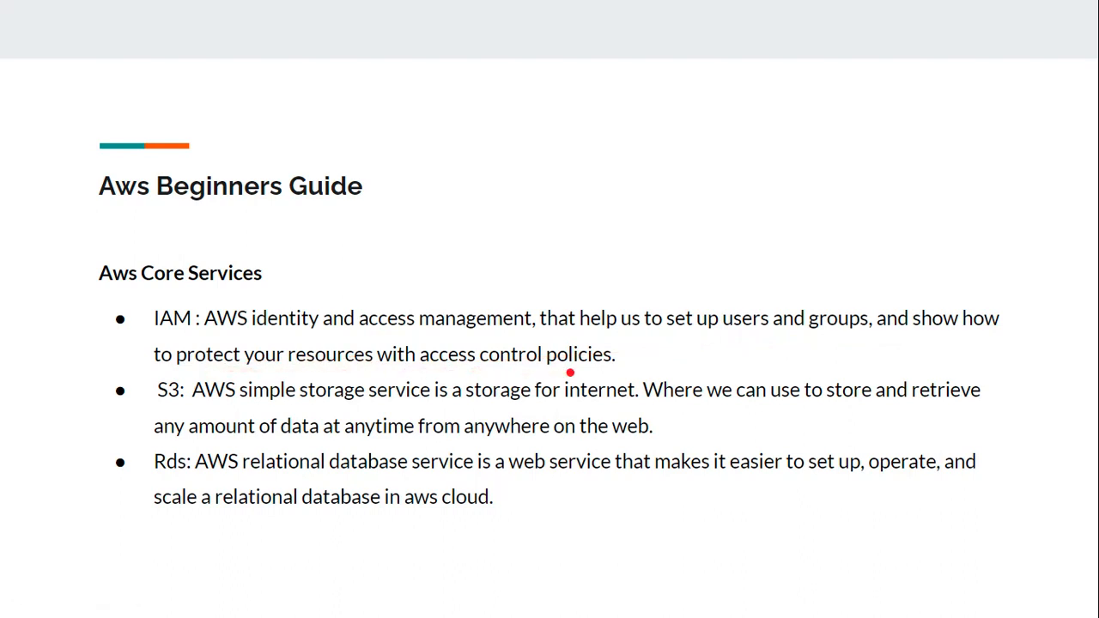
mouse_move(361, 412)
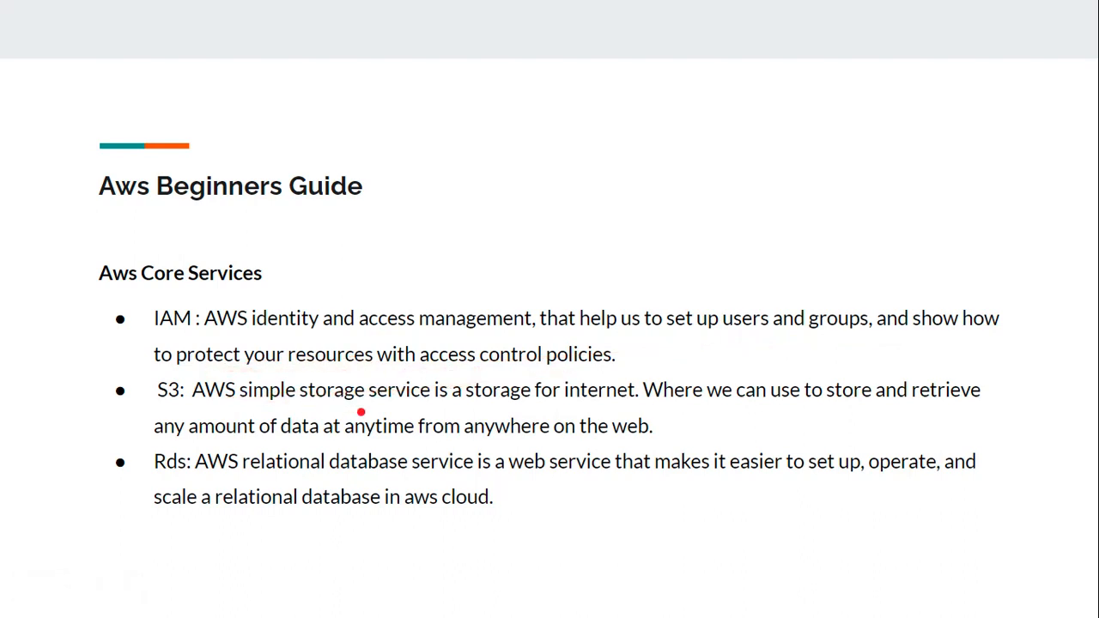
mouse_move(665, 409)
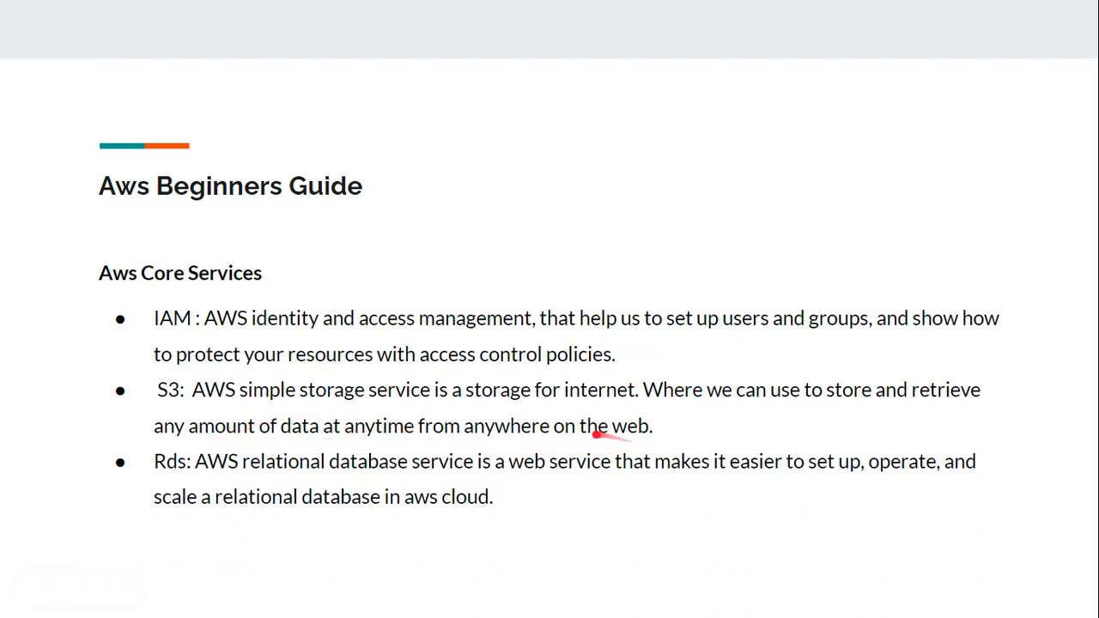
mouse_move(425, 475)
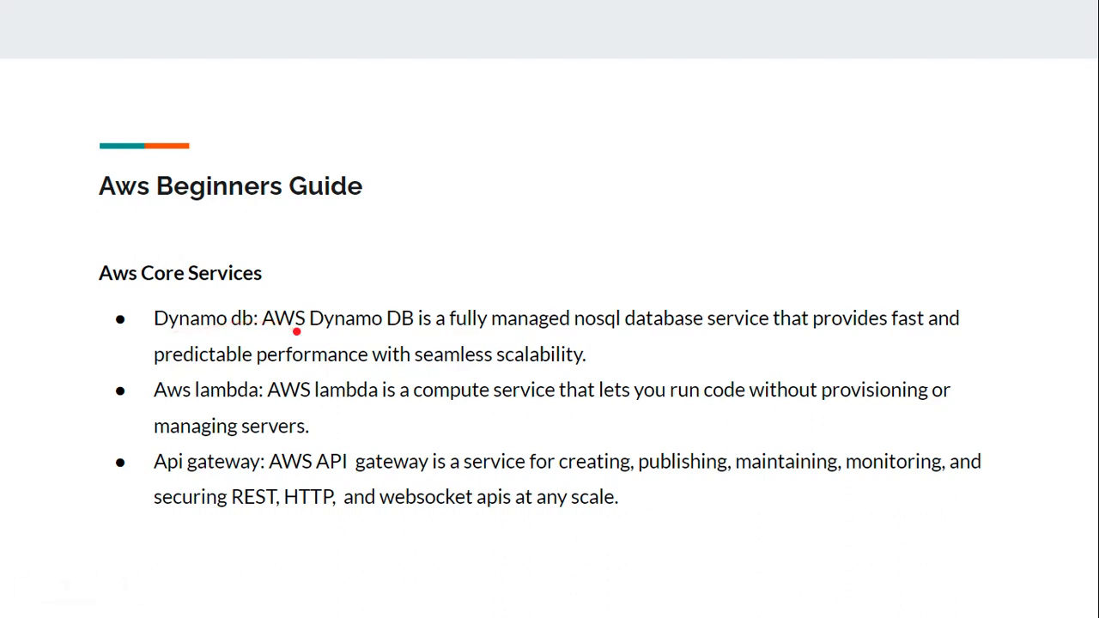
mouse_move(578, 329)
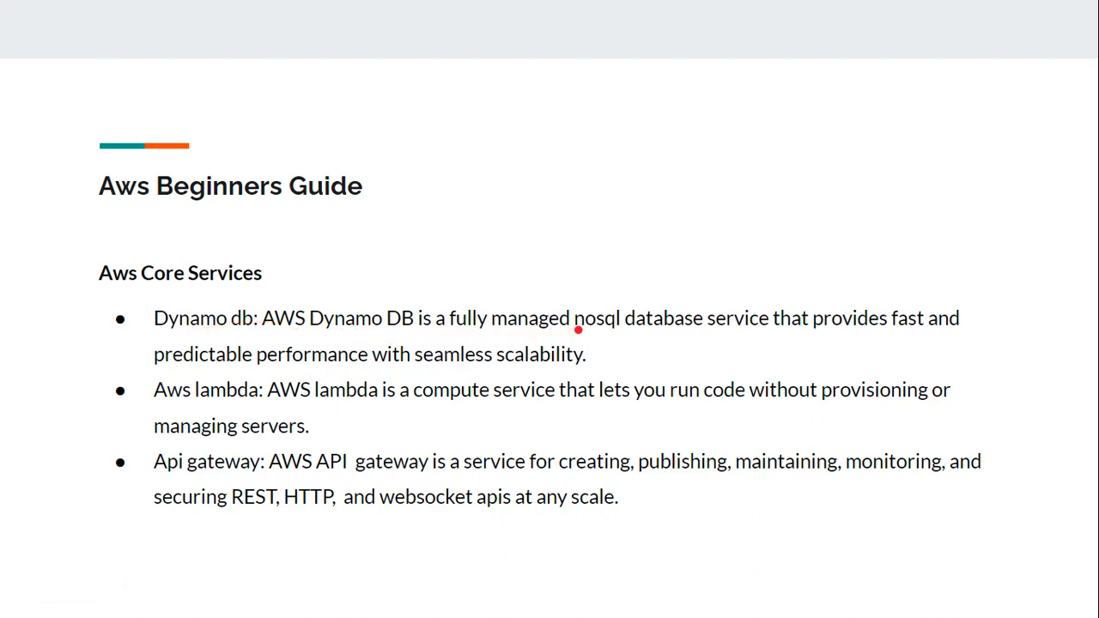
mouse_move(593, 322)
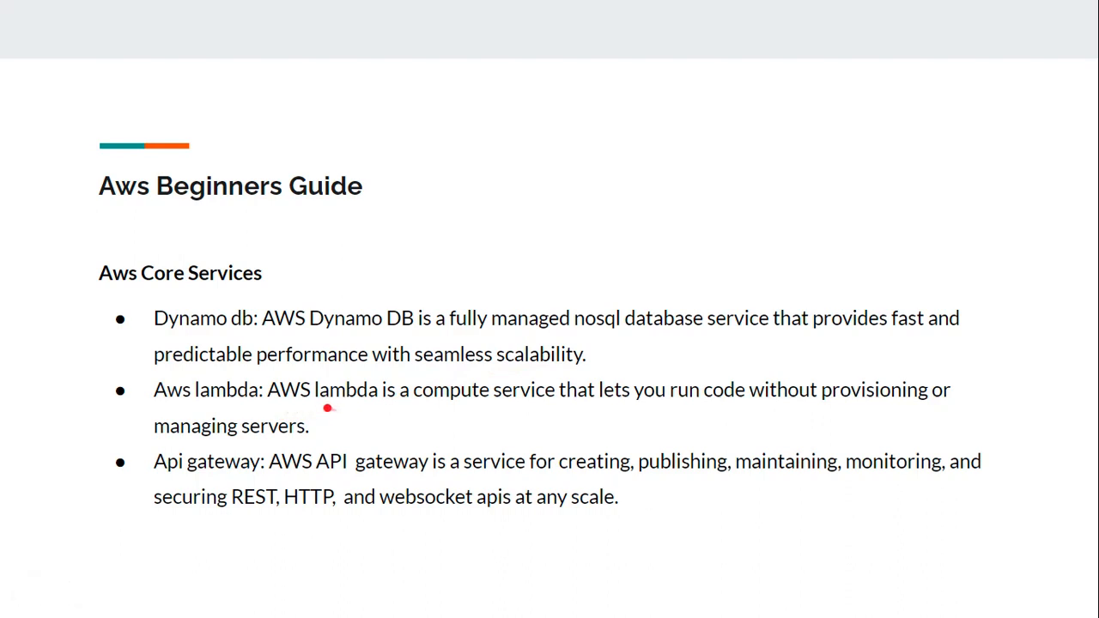
mouse_move(798, 400)
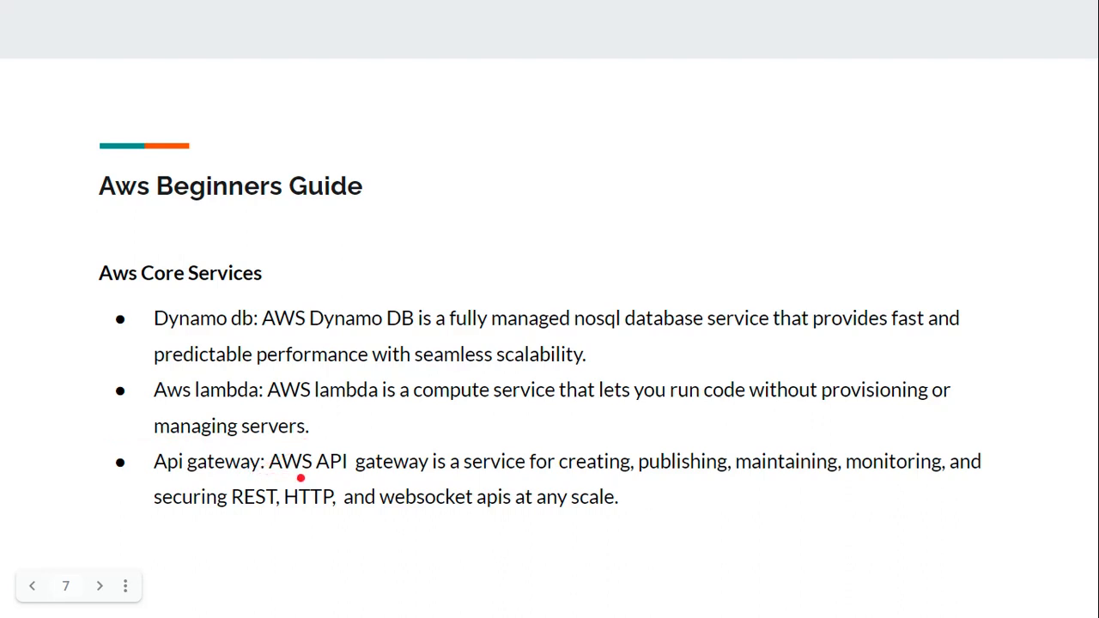
mouse_move(656, 466)
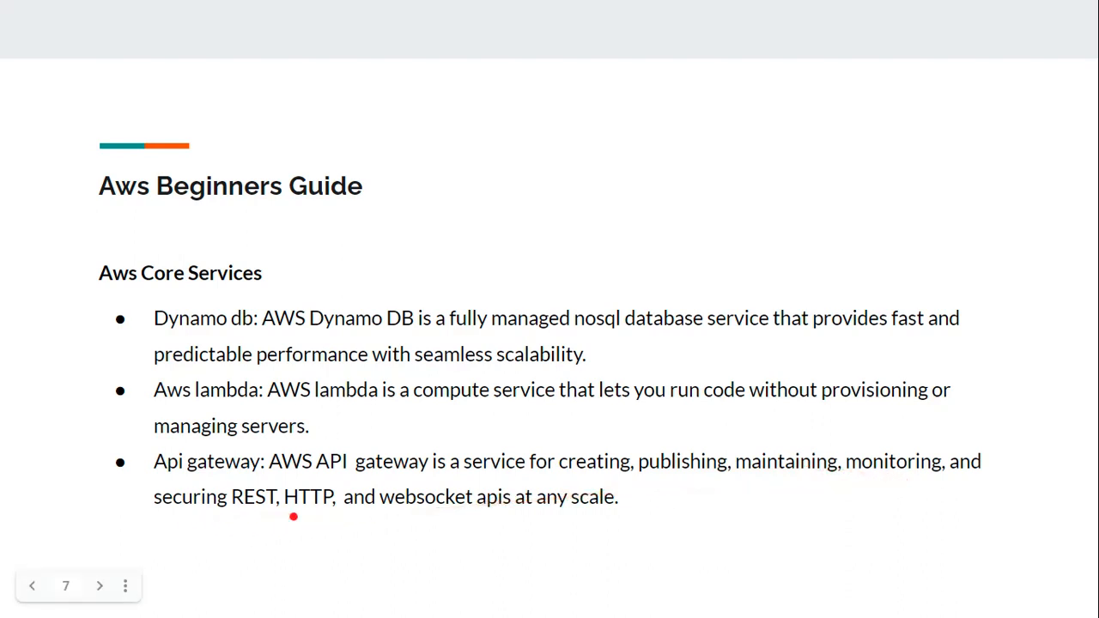
mouse_move(383, 512)
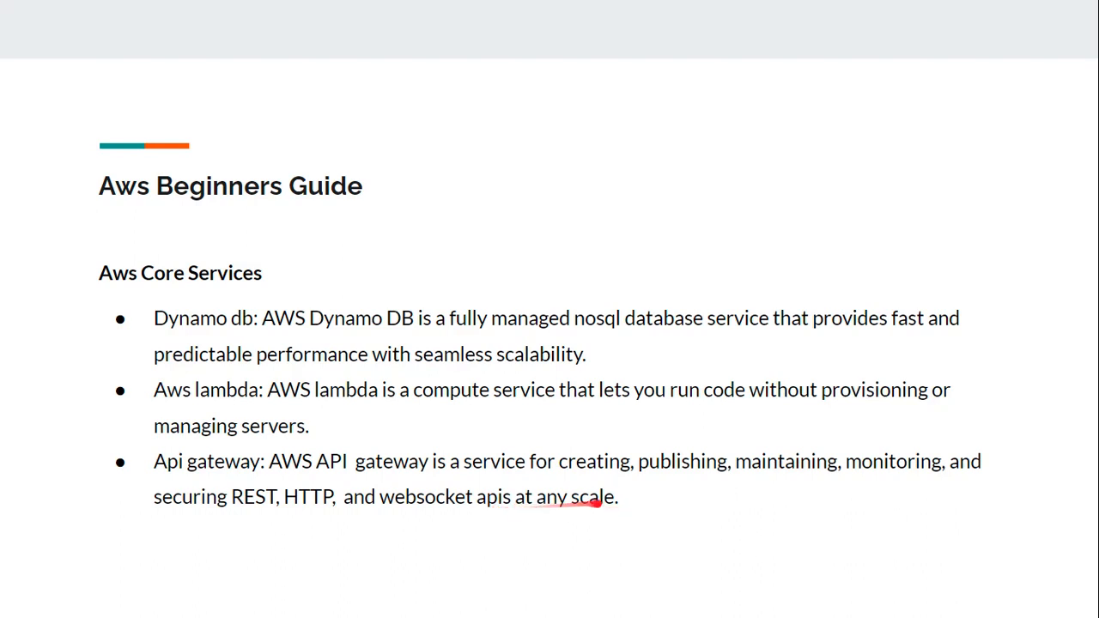
Advance from the DynamoDB, Lambda and API Gateway slide to the Route53 slide.
left_click(99, 586)
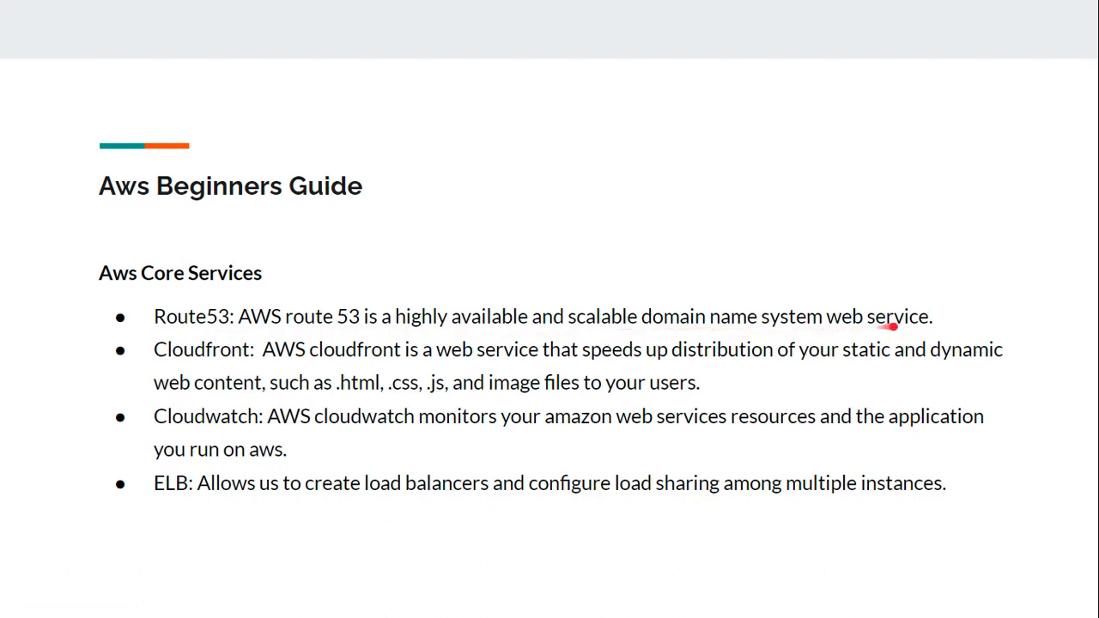
Highlight the Route53, CloudFront, CloudWatch and ELB bullets while presenting.
left_click_drag(893, 324, 318, 395)
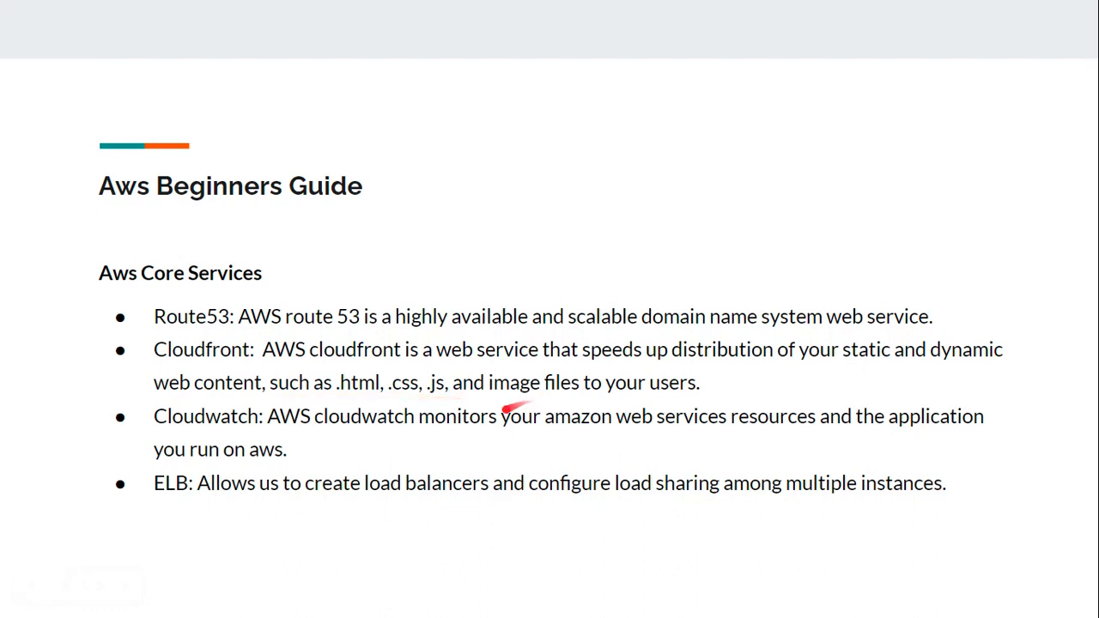
mouse_move(634, 399)
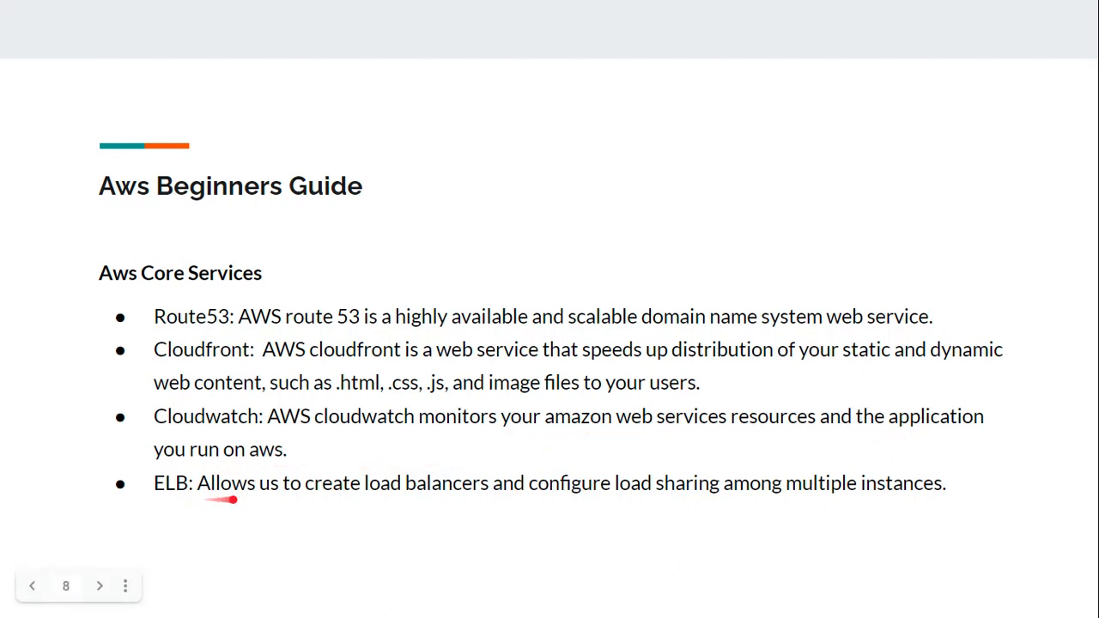
mouse_move(476, 498)
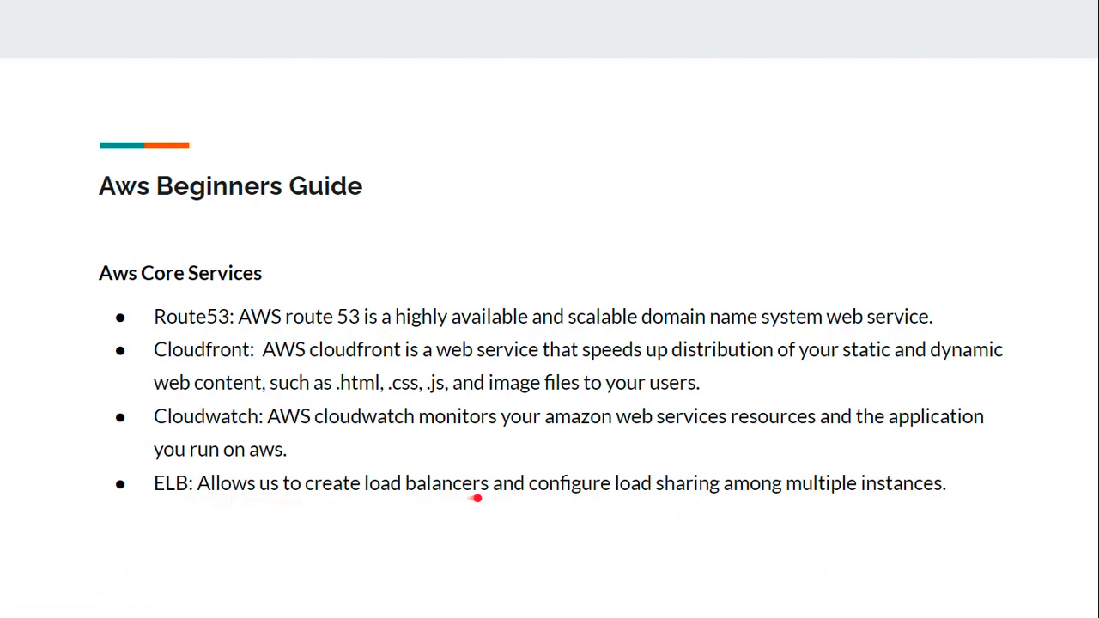
mouse_move(687, 499)
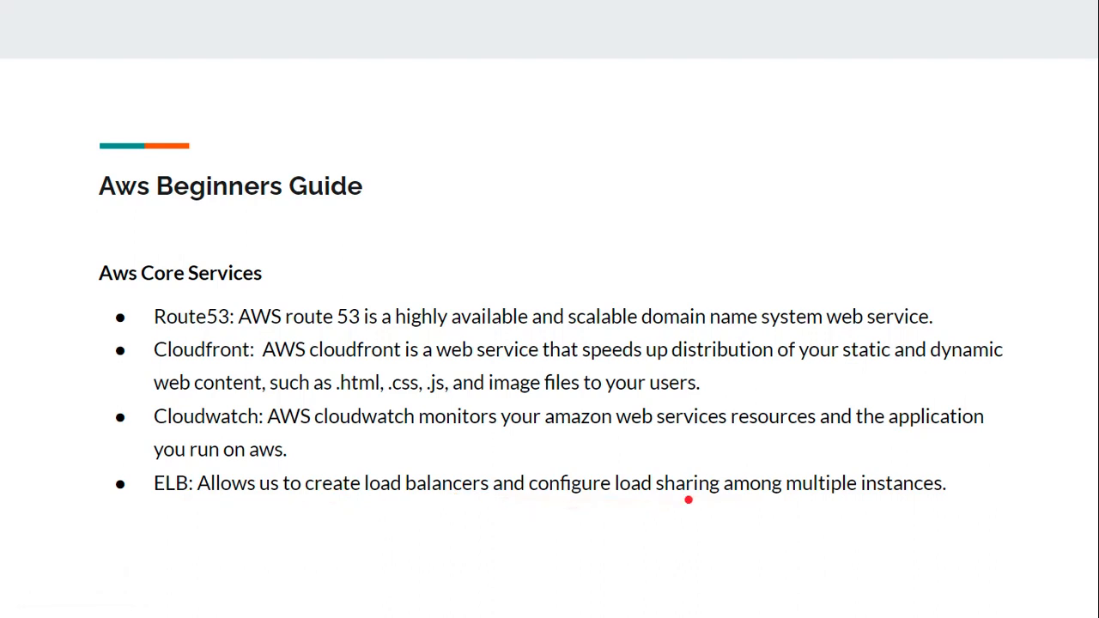
mouse_move(923, 495)
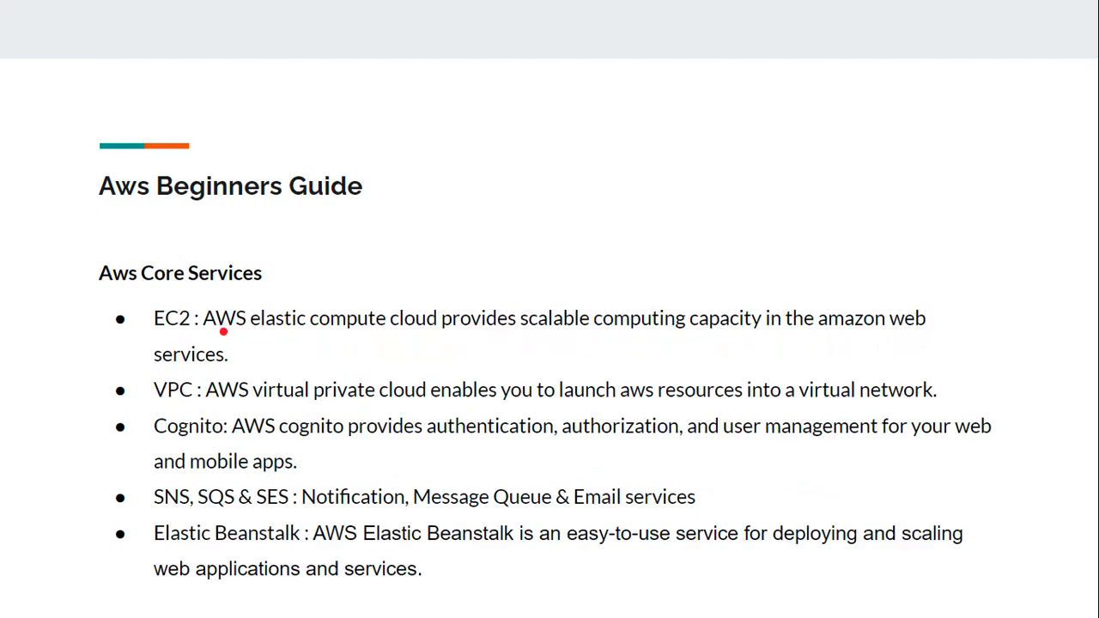
mouse_move(469, 335)
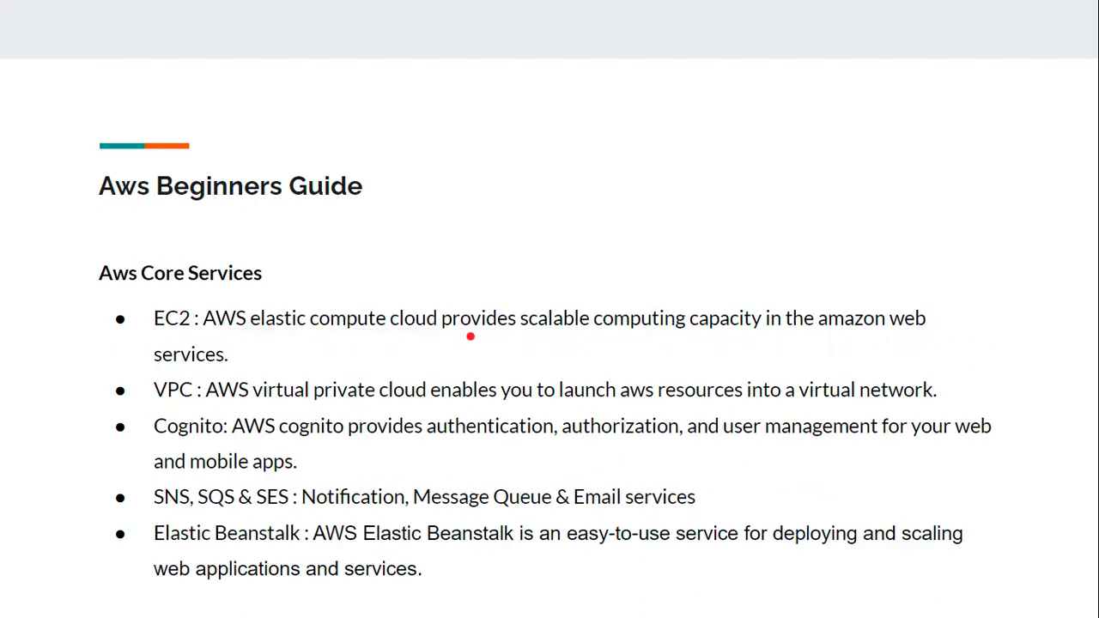
mouse_move(881, 340)
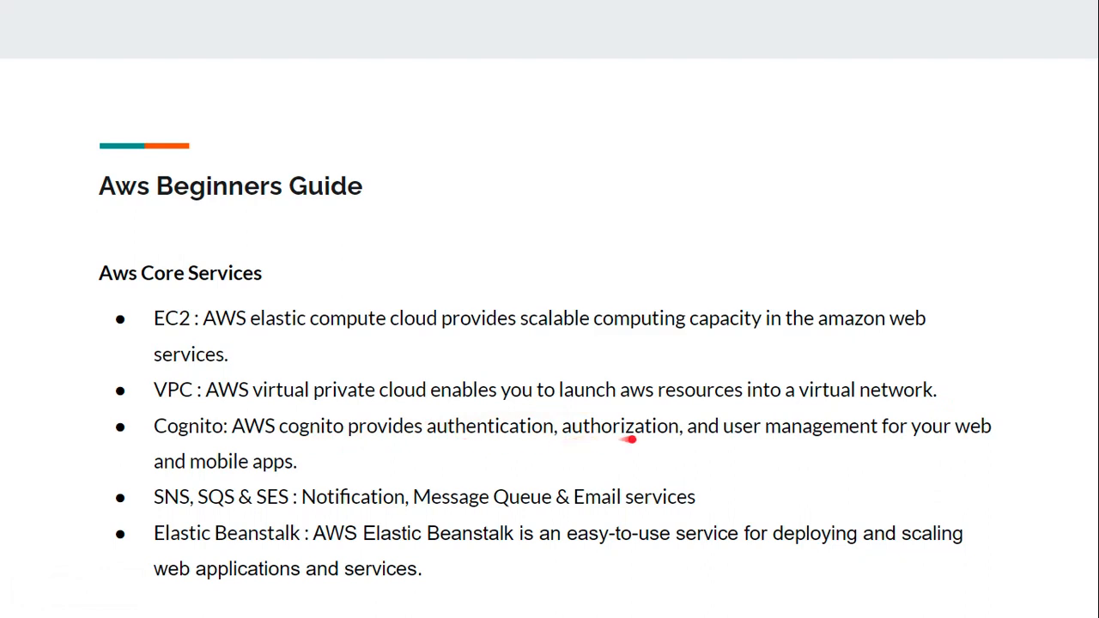
mouse_move(884, 440)
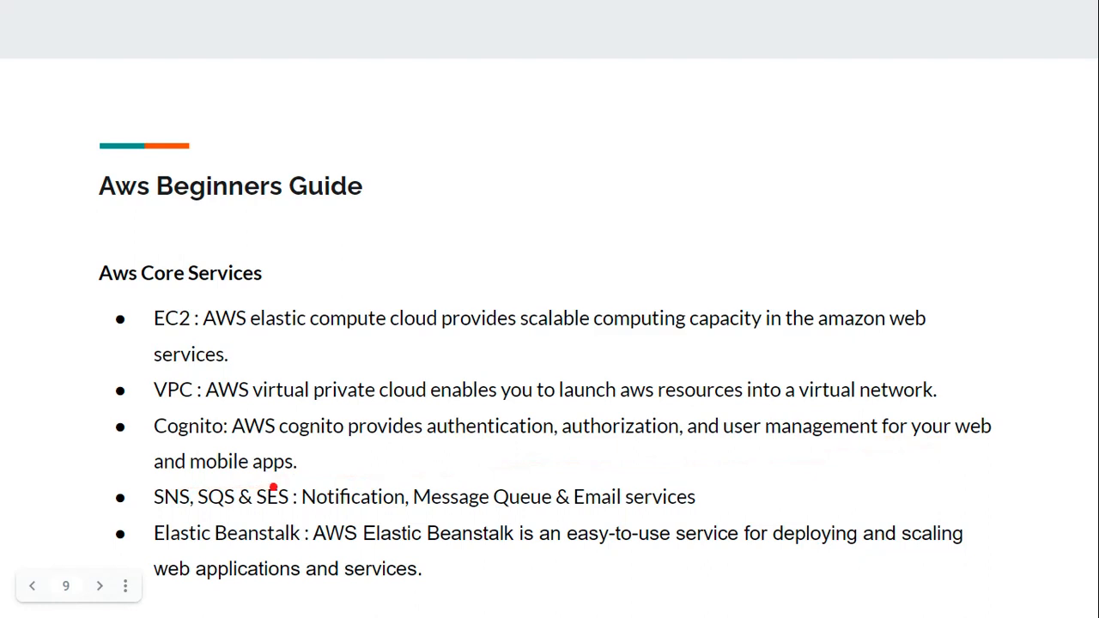
mouse_move(332, 522)
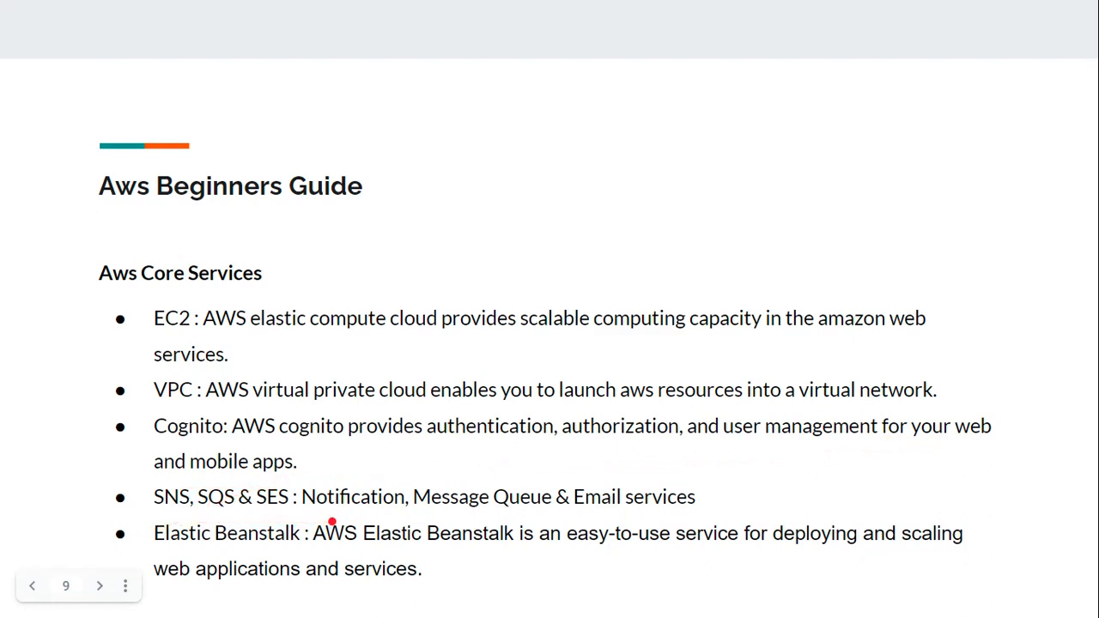
mouse_move(656, 512)
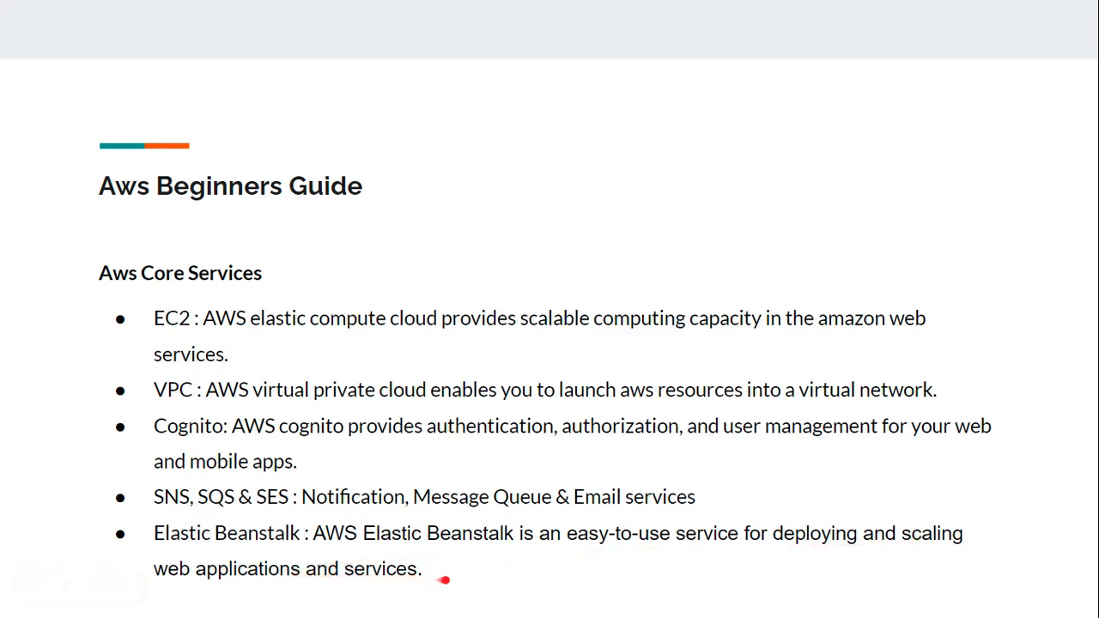
mouse_move(445, 579)
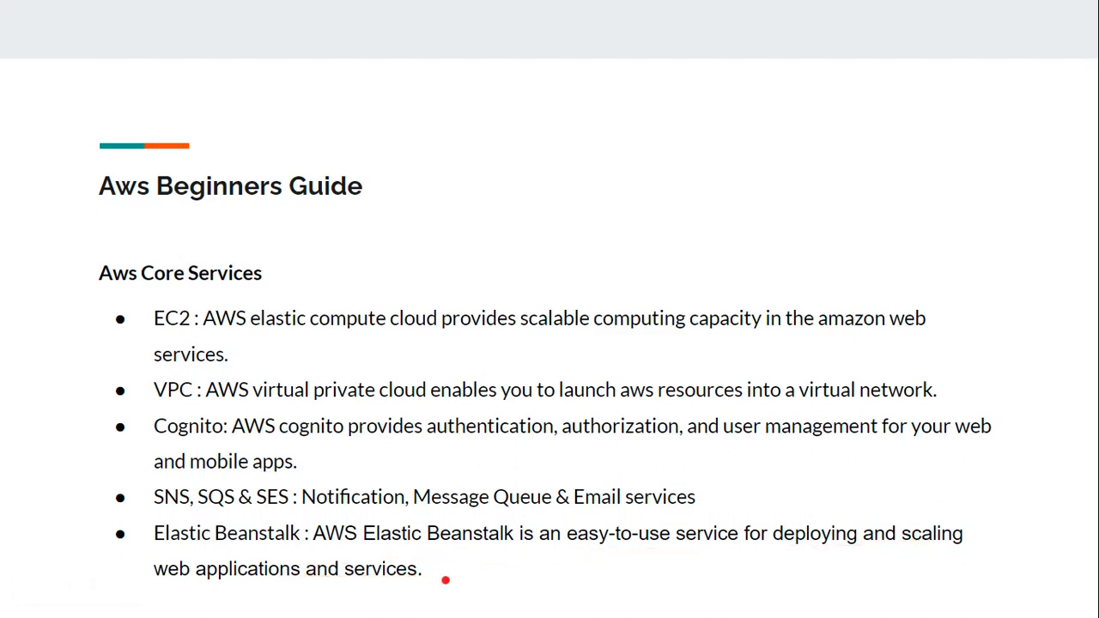